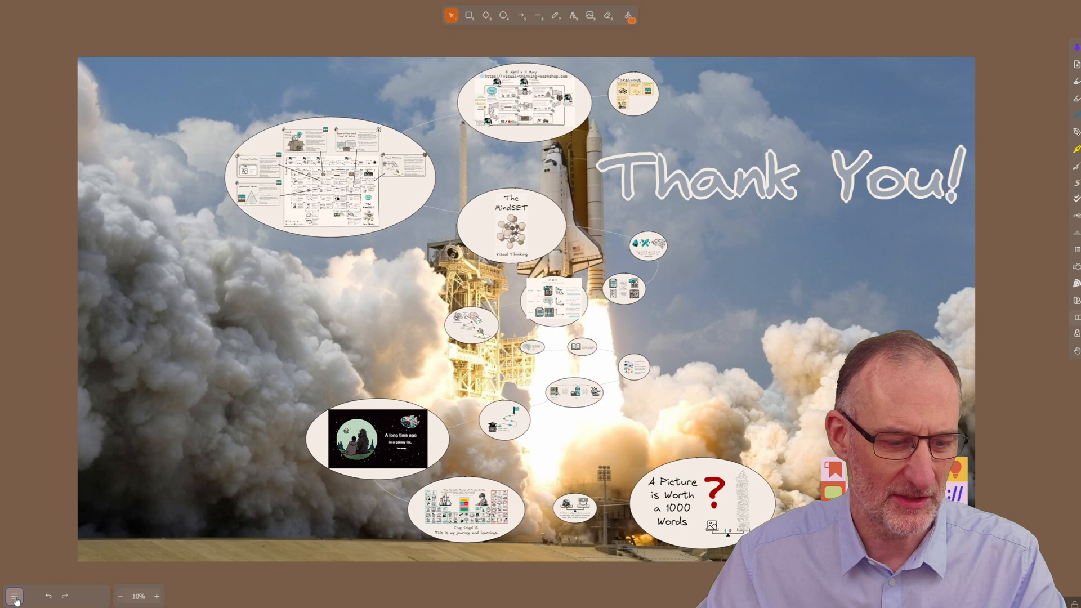
Open the drawing's Export Image dialog on its PDF tab.
{"action": "left_click", "coordinate": [13, 597]}
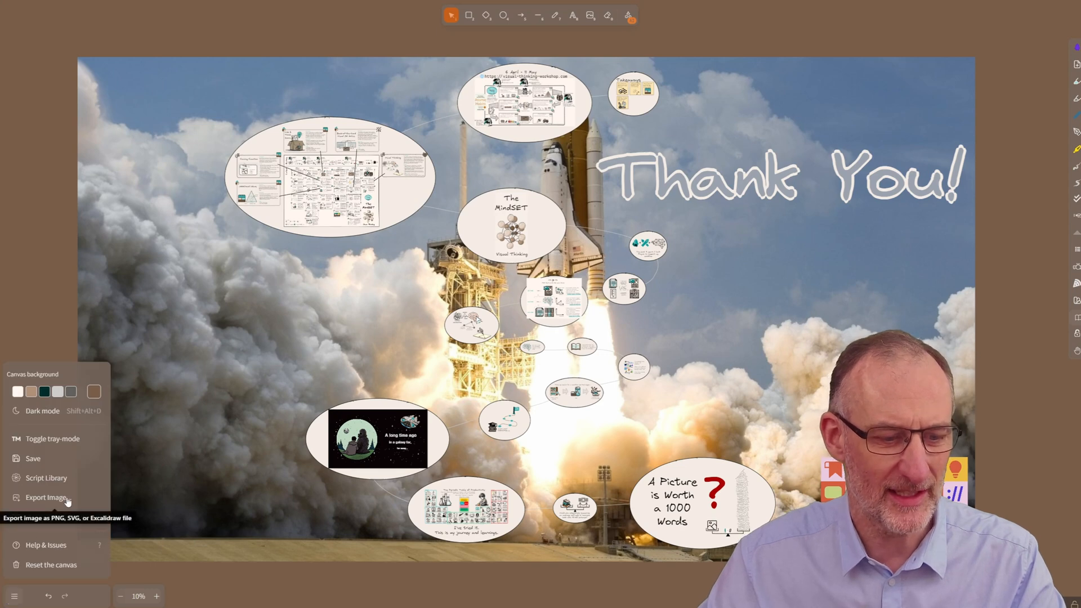
{"action": "left_click", "coordinate": [46, 498]}
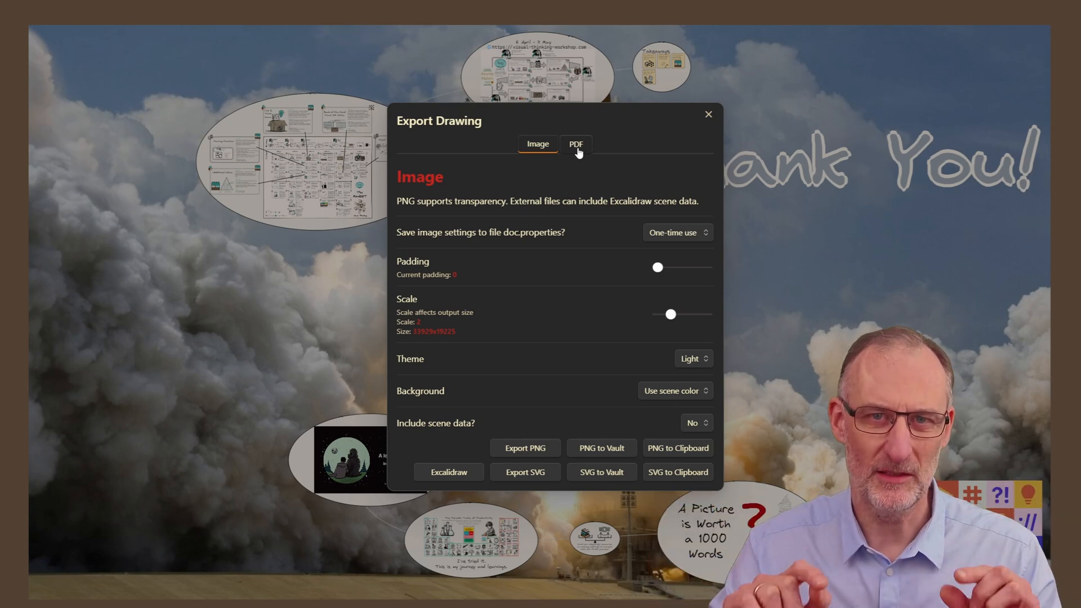
{"action": "left_click", "coordinate": [576, 145]}
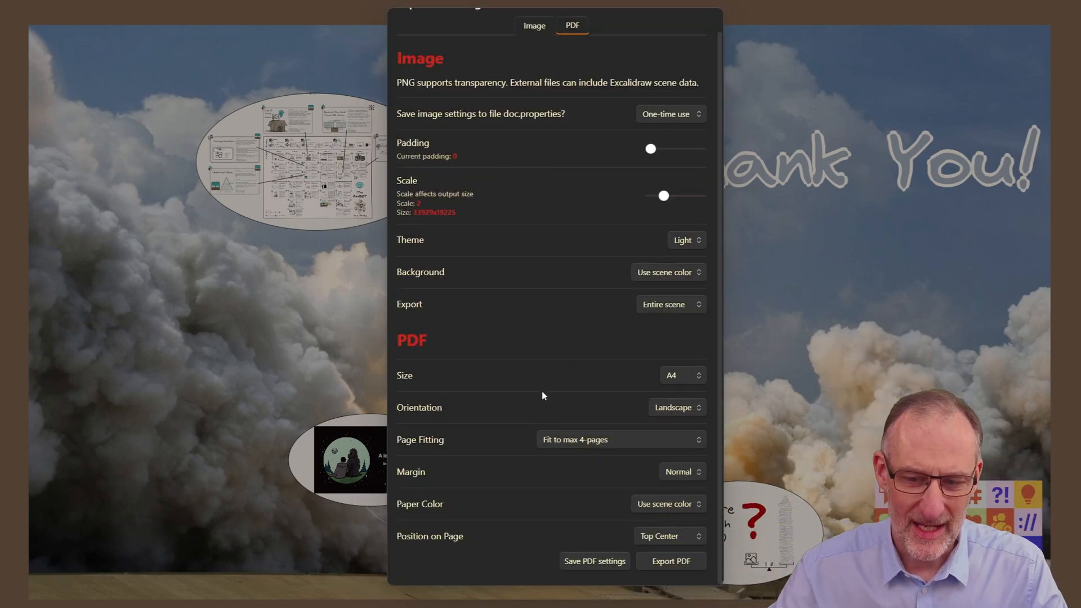
{"action": "left_click", "coordinate": [681, 375]}
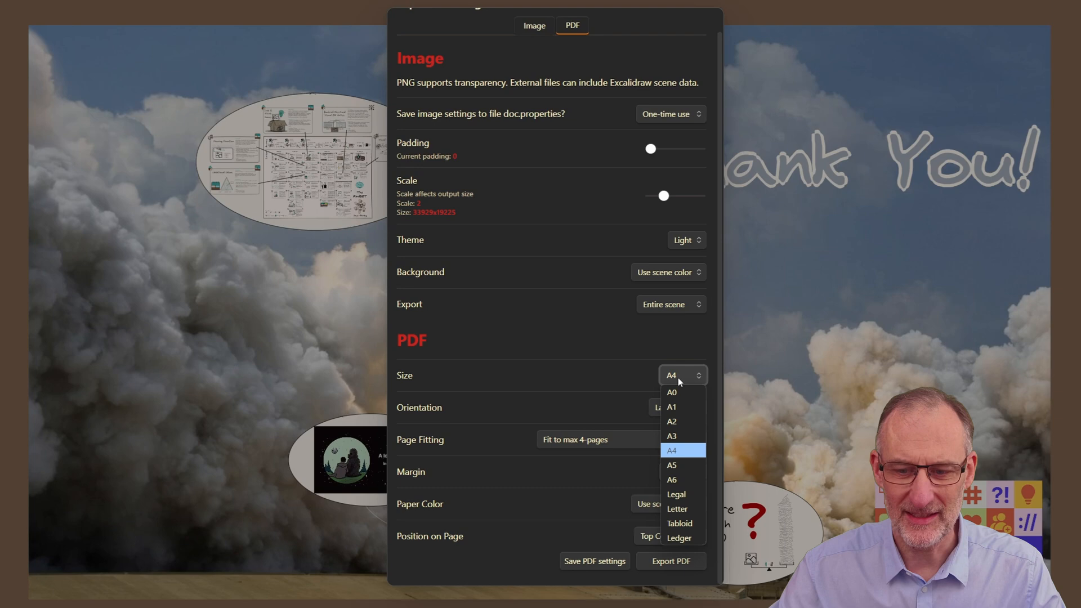
{"action": "mouse_move", "coordinate": [700, 452]}
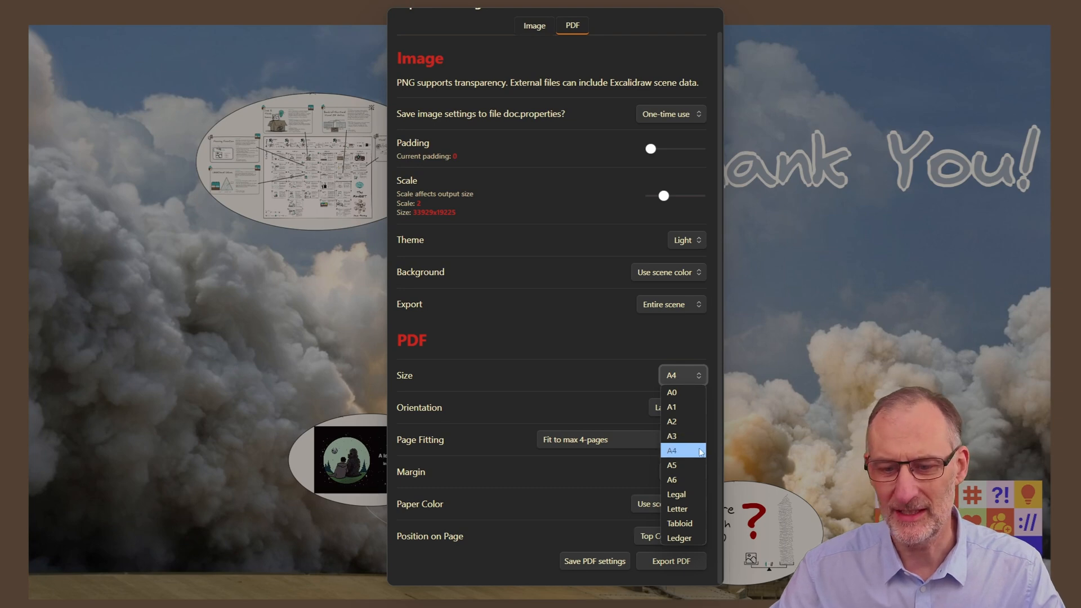
{"action": "left_click", "coordinate": [676, 408]}
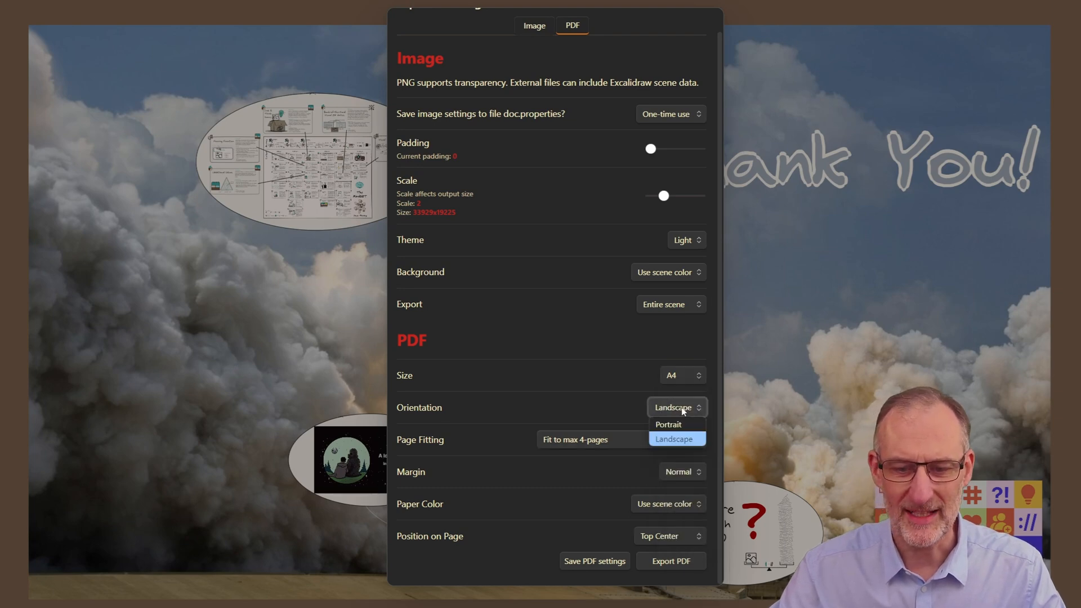
{"action": "left_click", "coordinate": [676, 438]}
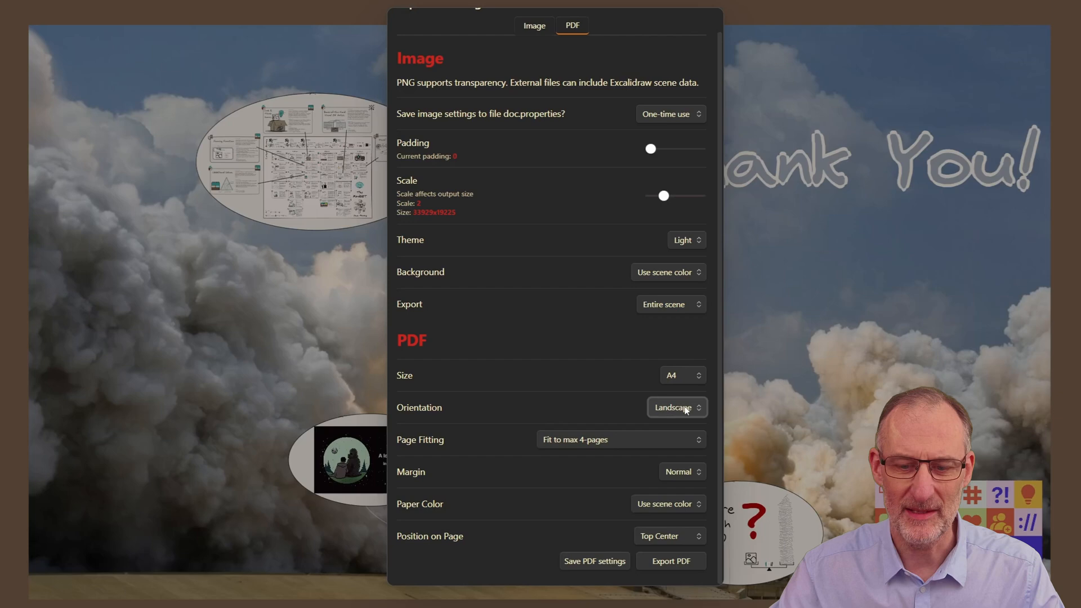
{"action": "left_click", "coordinate": [619, 439]}
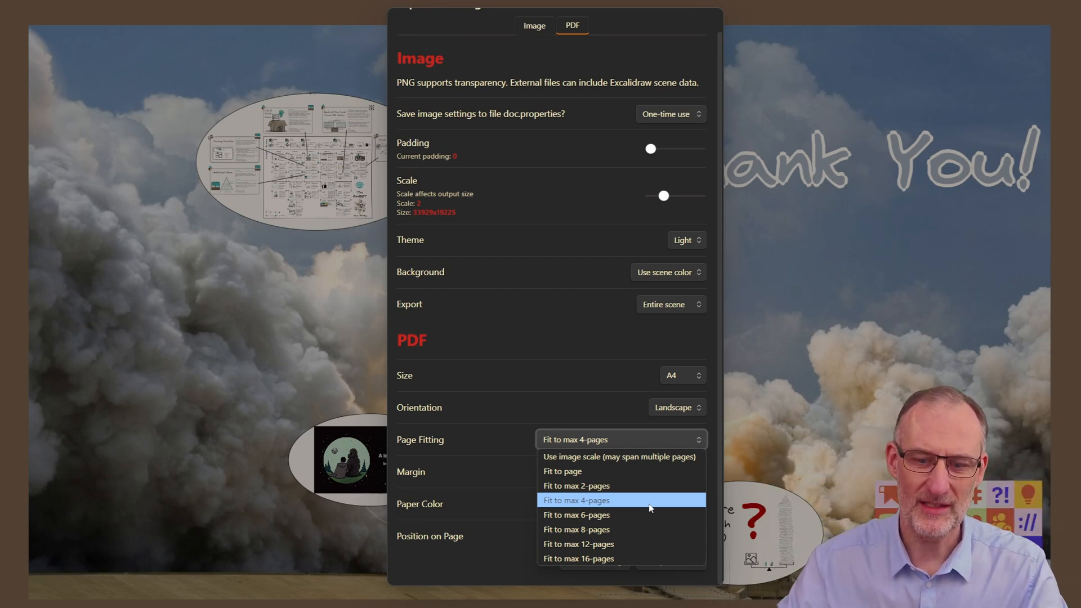
{"action": "left_click", "coordinate": [576, 501]}
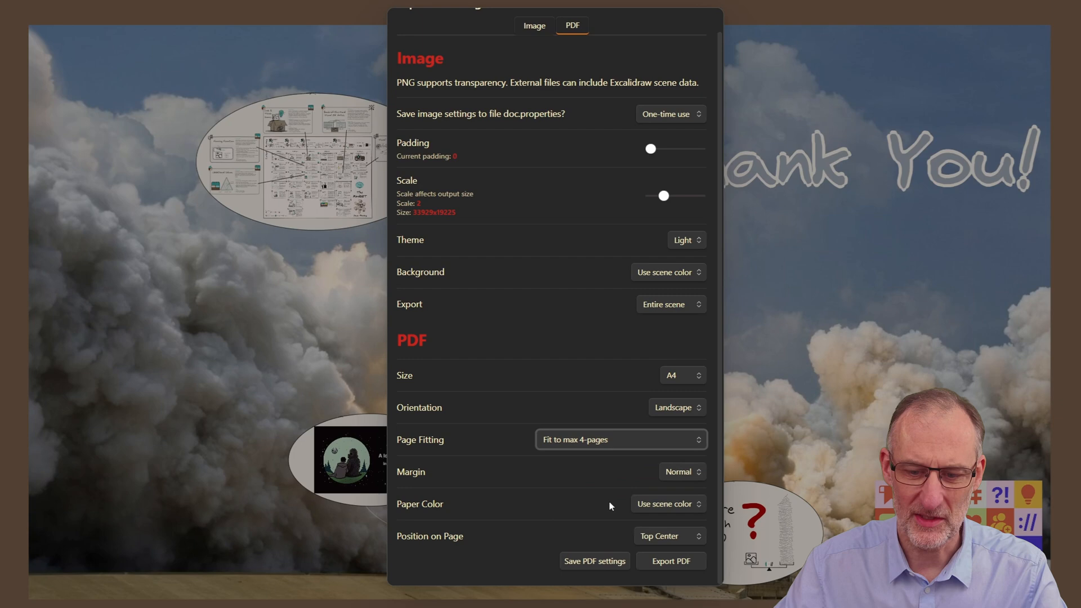
{"action": "mouse_move", "coordinate": [679, 488]}
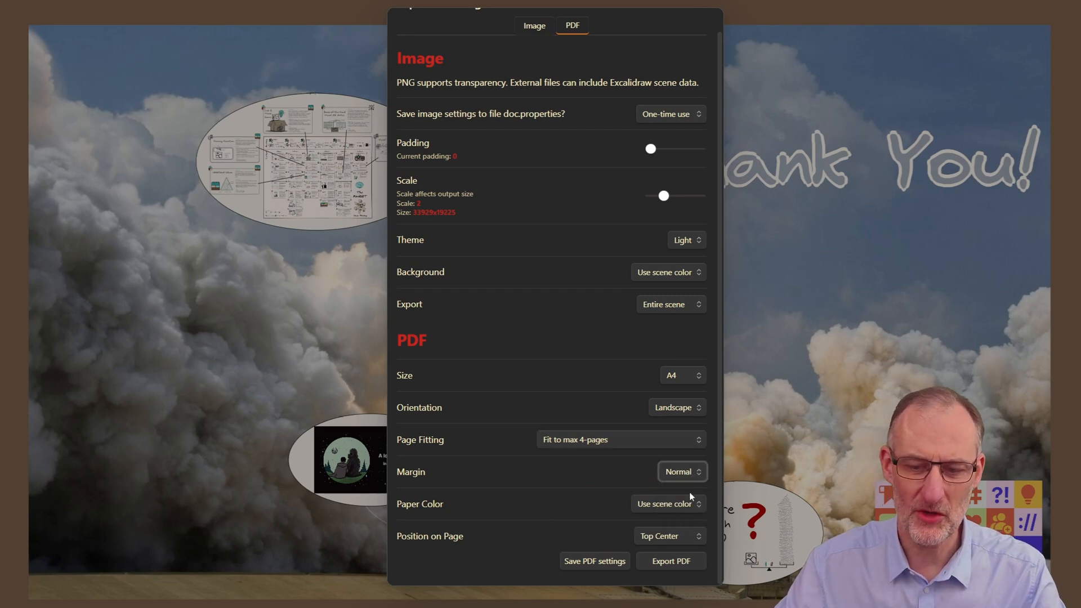
{"action": "left_click", "coordinate": [667, 503]}
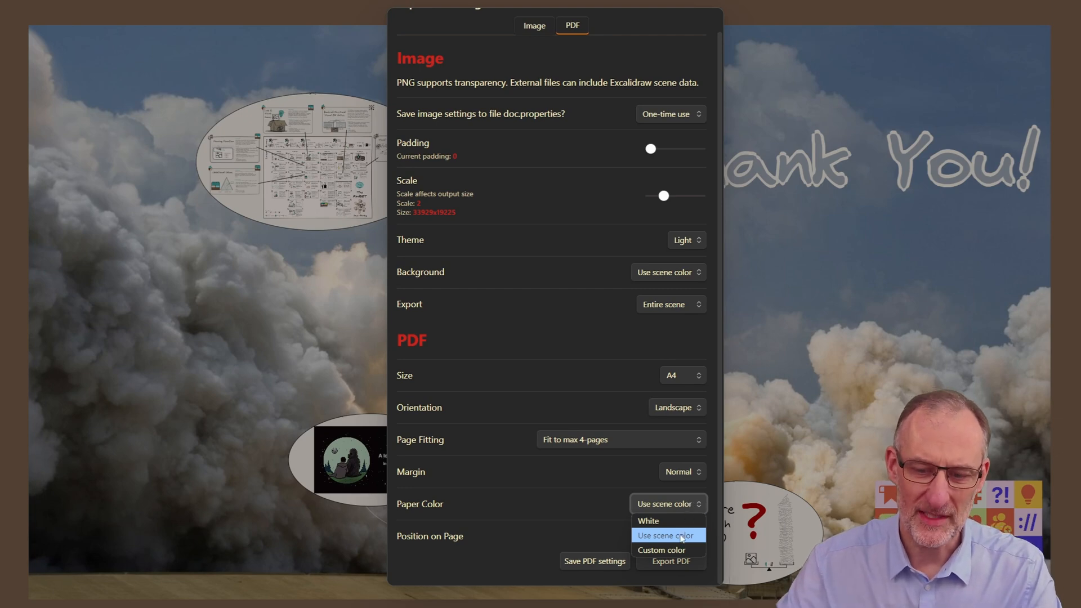
{"action": "mouse_move", "coordinate": [682, 540]}
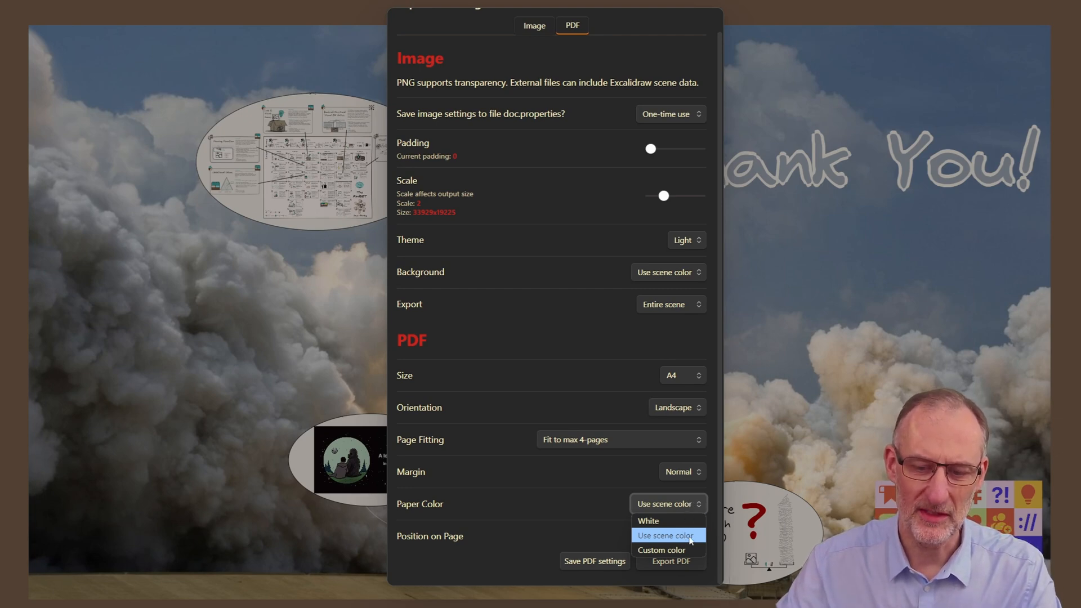
{"action": "left_click", "coordinate": [668, 535]}
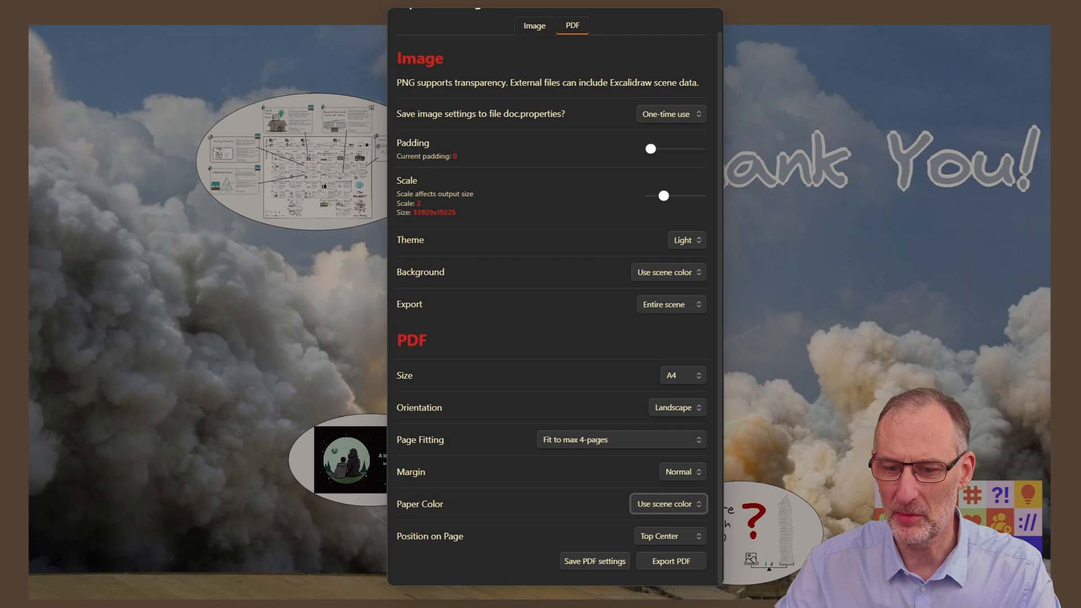
{"action": "left_click", "coordinate": [670, 536]}
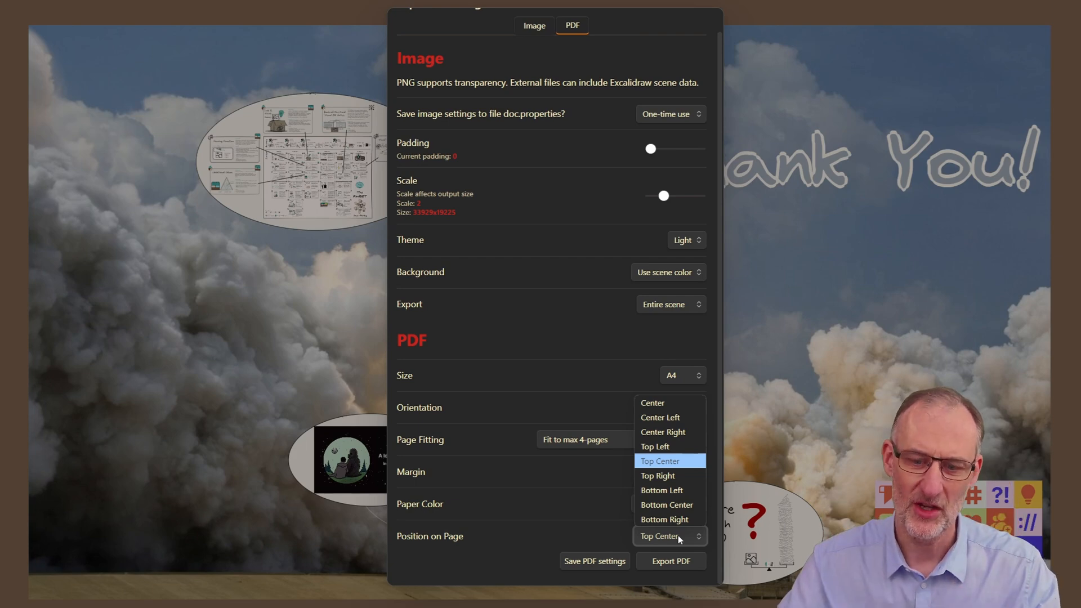
{"action": "mouse_move", "coordinate": [656, 446]}
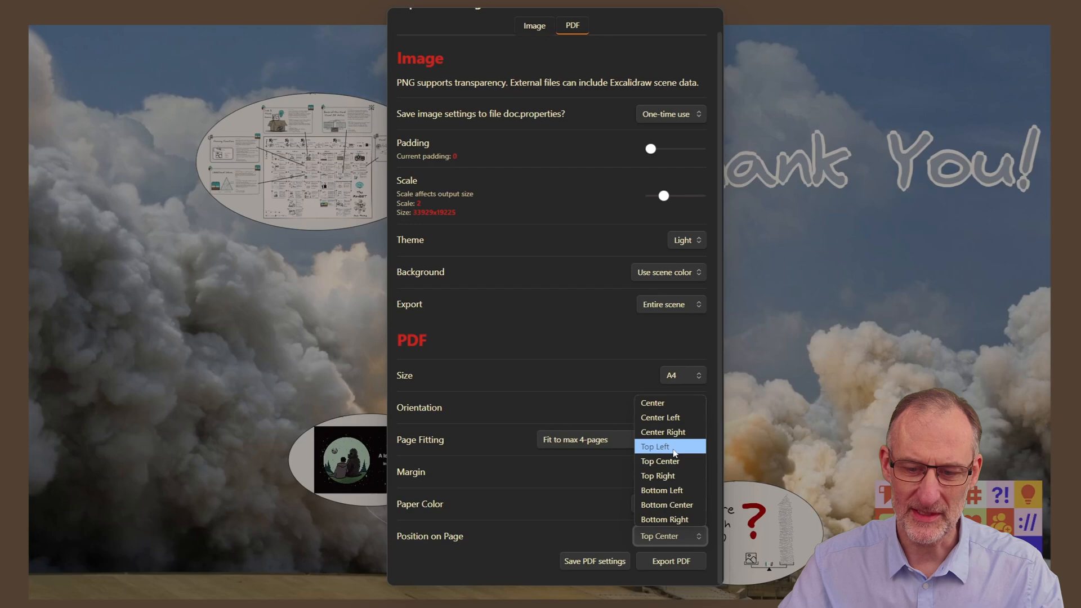
Export the PDF with Top Left position and 'Fit to max 4-pages' page fitting.
{"action": "left_click", "coordinate": [655, 446]}
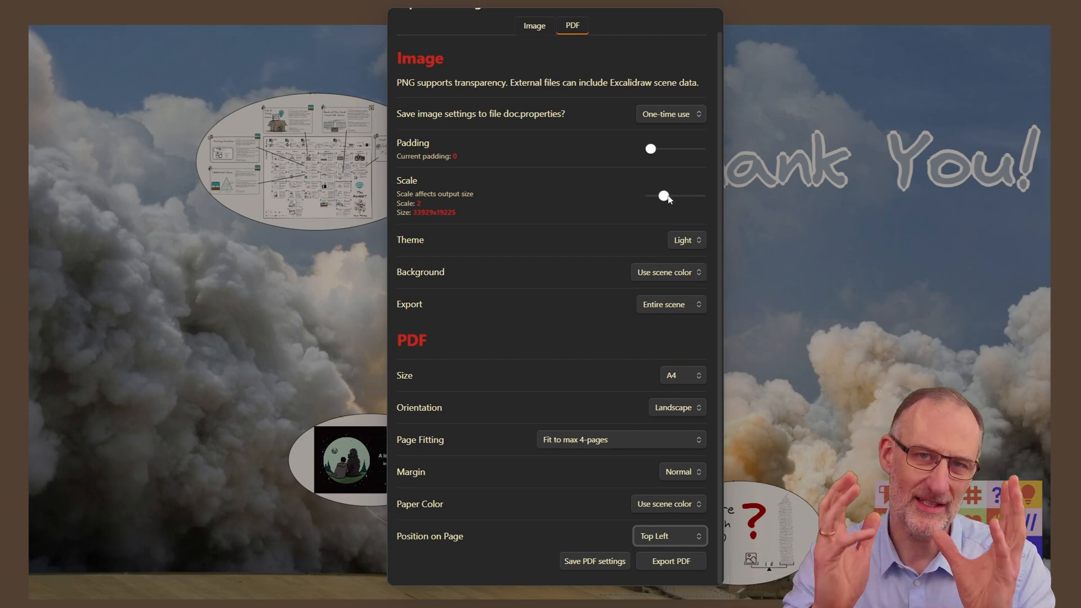
{"action": "left_click", "coordinate": [619, 439]}
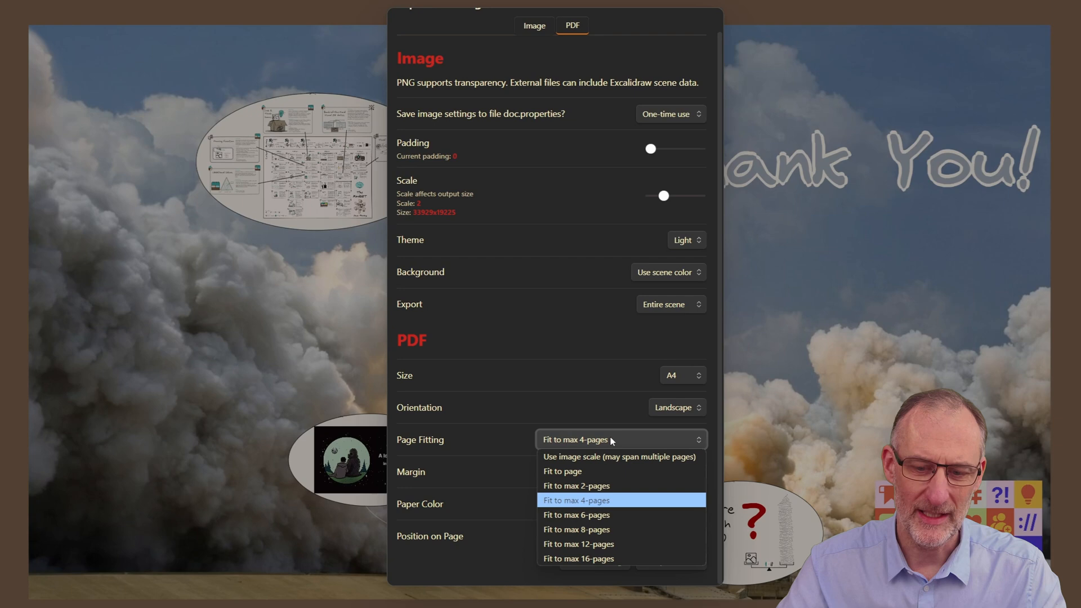
{"action": "mouse_move", "coordinate": [611, 457]}
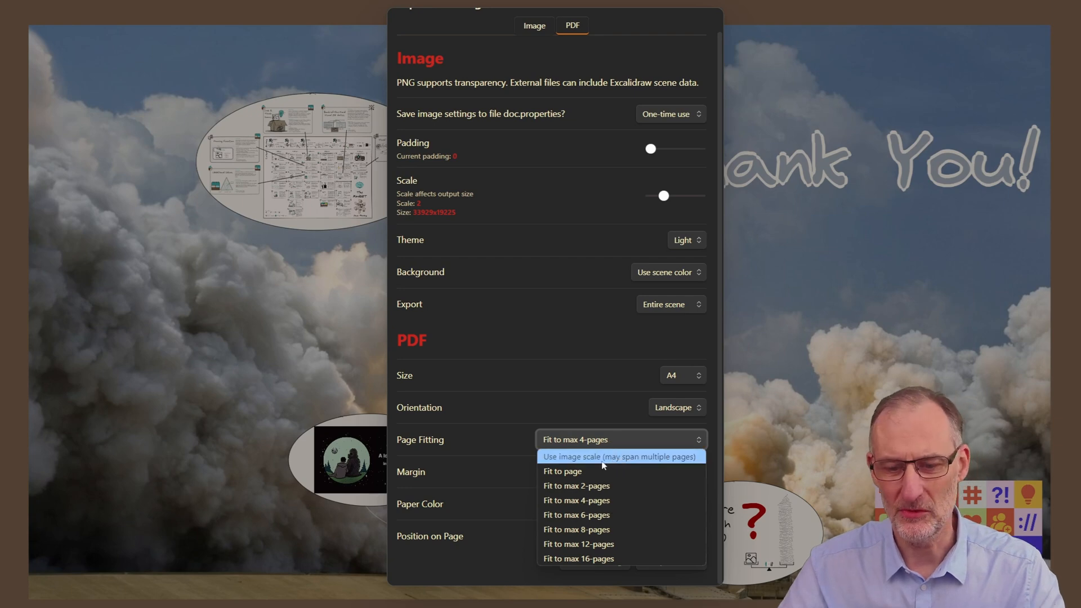
{"action": "mouse_move", "coordinate": [603, 501]}
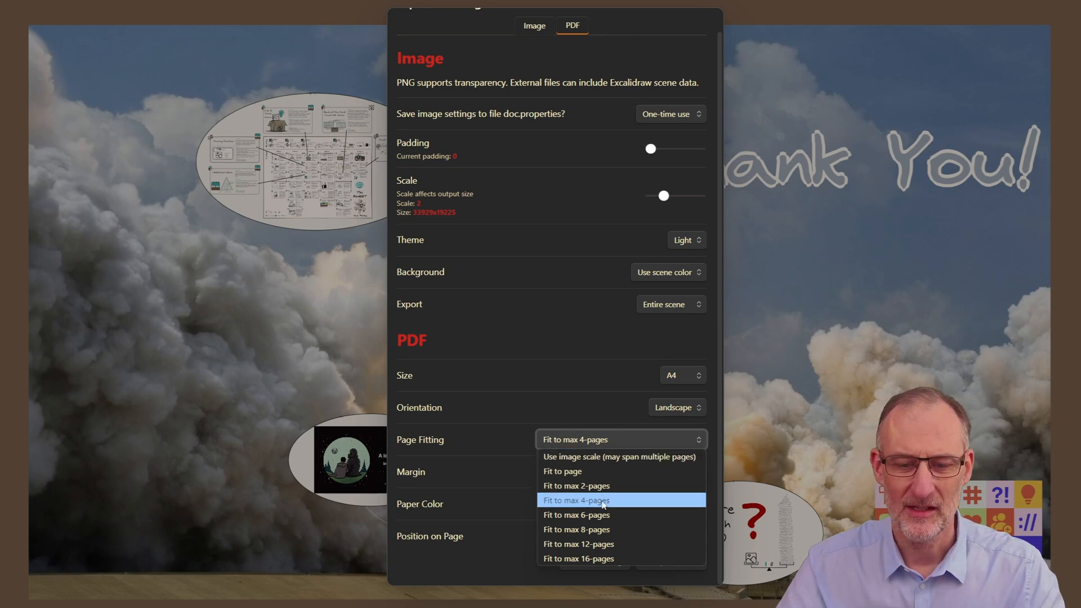
{"action": "left_click", "coordinate": [577, 501]}
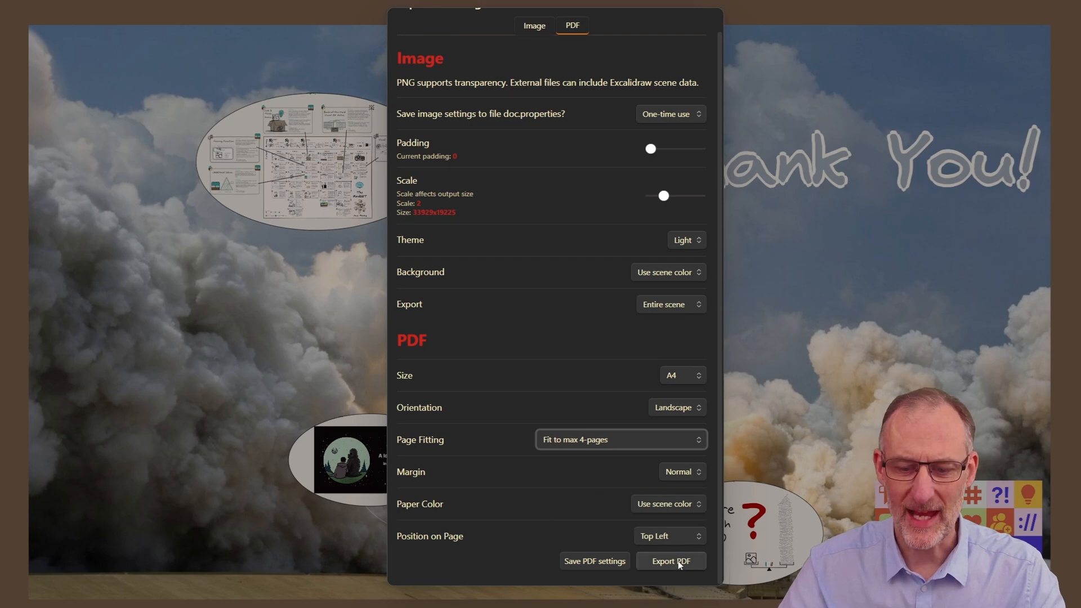
{"action": "left_click", "coordinate": [670, 561]}
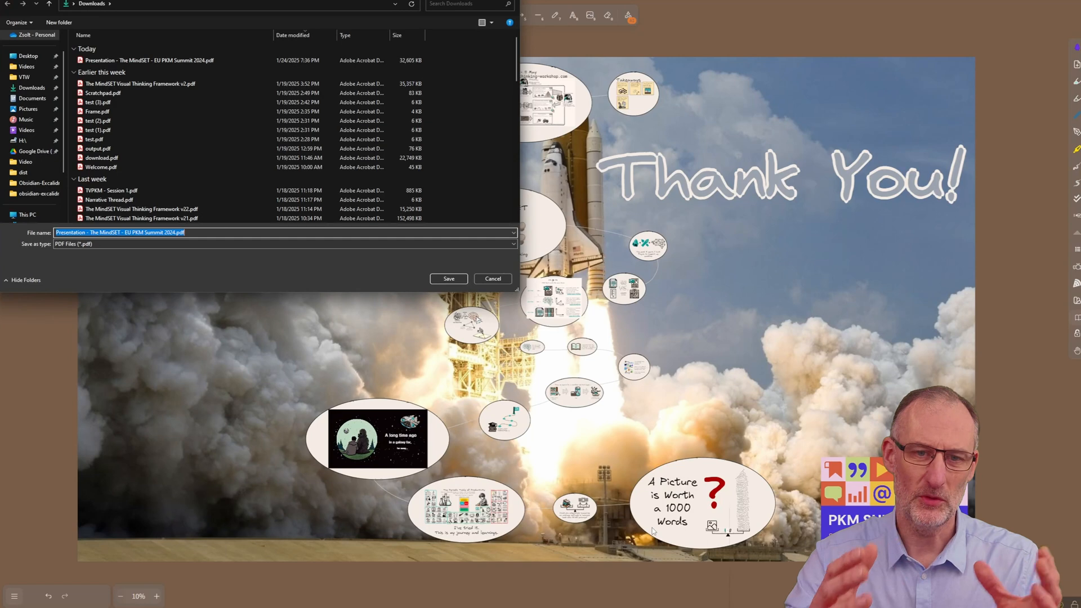
Save over 'Presentation - The MindSET - EU PKM Summit 2024.pdf' in Downloads.
{"action": "left_click", "coordinate": [448, 279]}
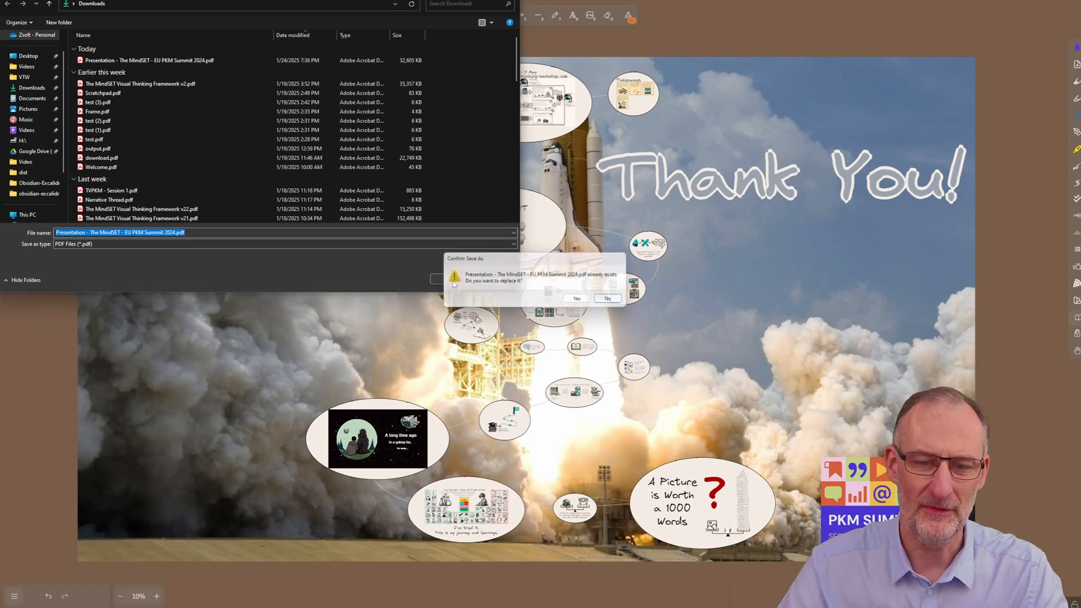
{"action": "left_click", "coordinate": [576, 298]}
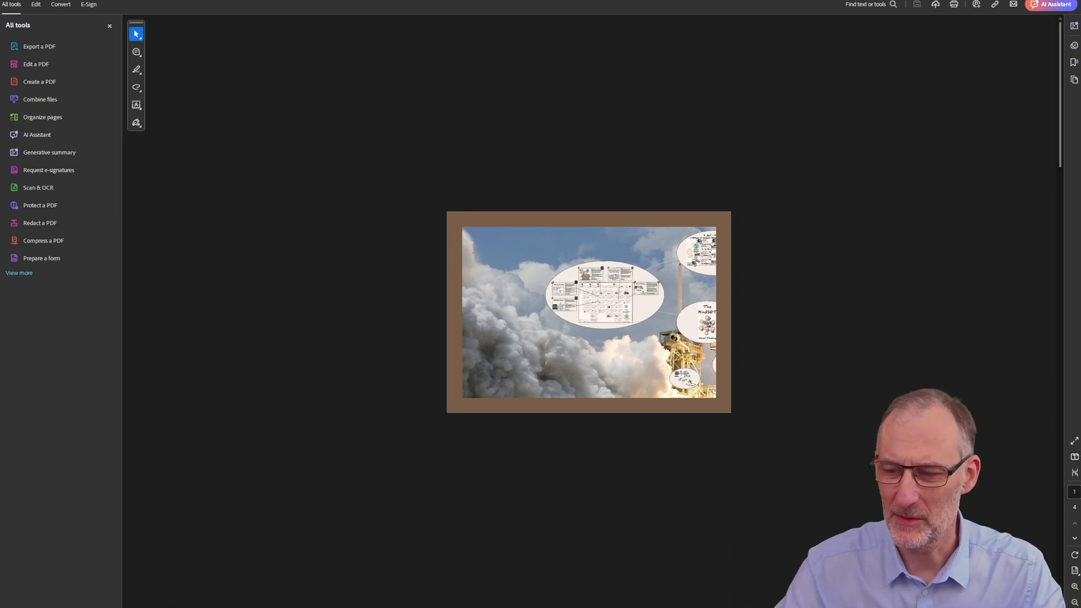
Review the four landscape pages in Acrobat, then return to the Excalidraw drawing.
{"action": "left_click", "coordinate": [1074, 456]}
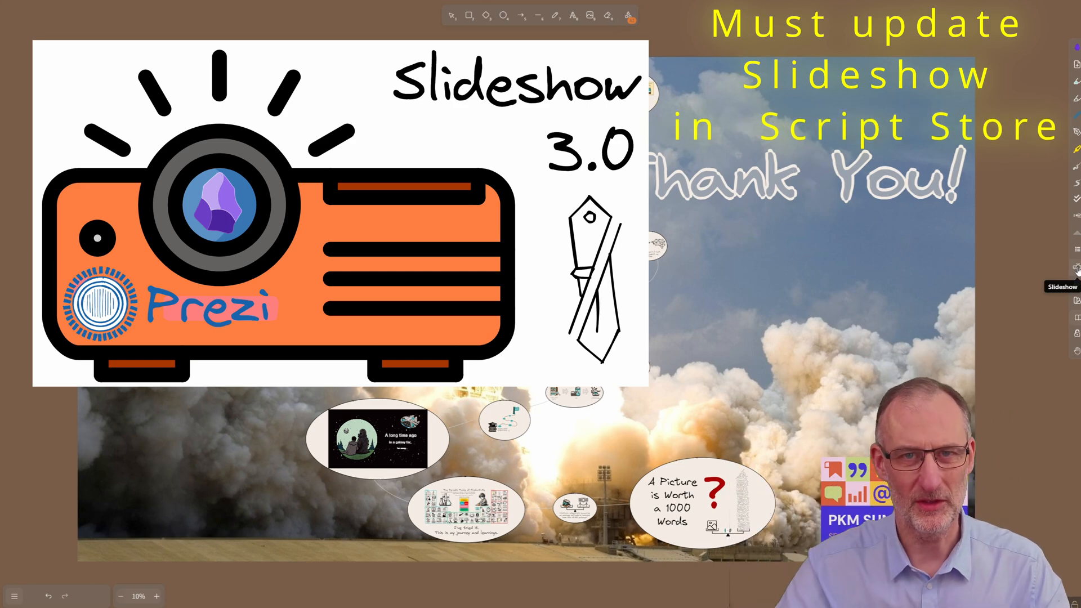
Run the Slideshow script to present the frames and print them to PDF.
{"action": "left_click", "coordinate": [1073, 270]}
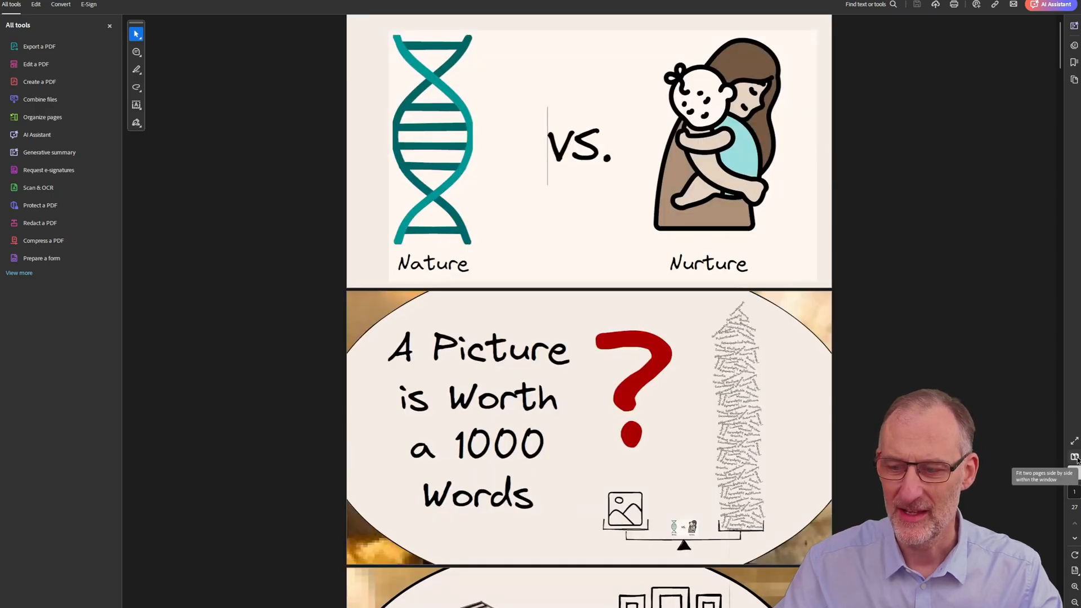
{"action": "scroll", "scroll_direction": "down", "scroll_amount": 3}
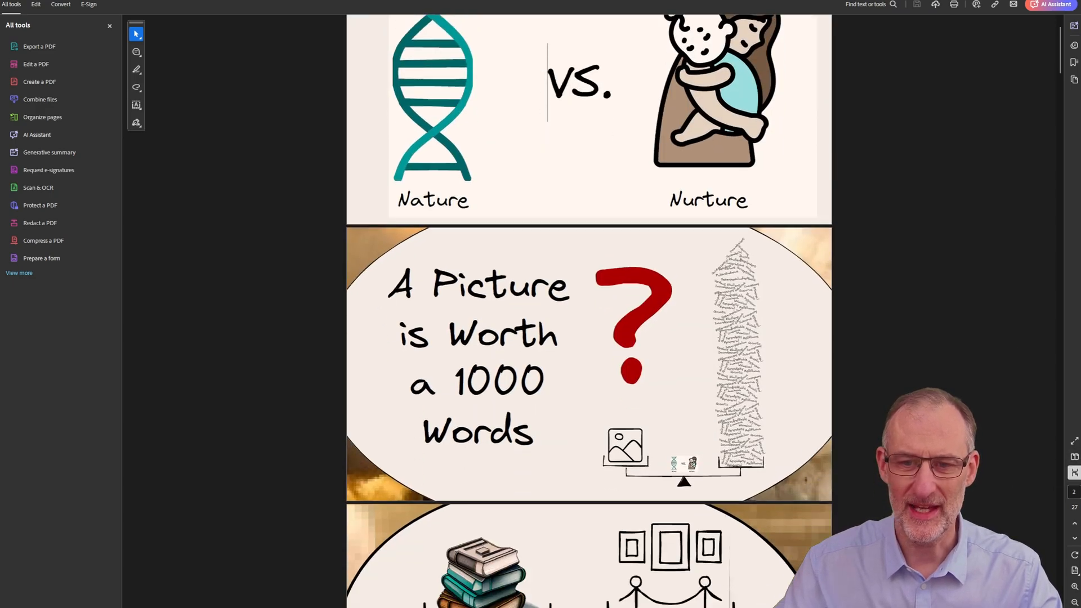
{"action": "scroll", "scroll_direction": "down", "scroll_amount": 3}
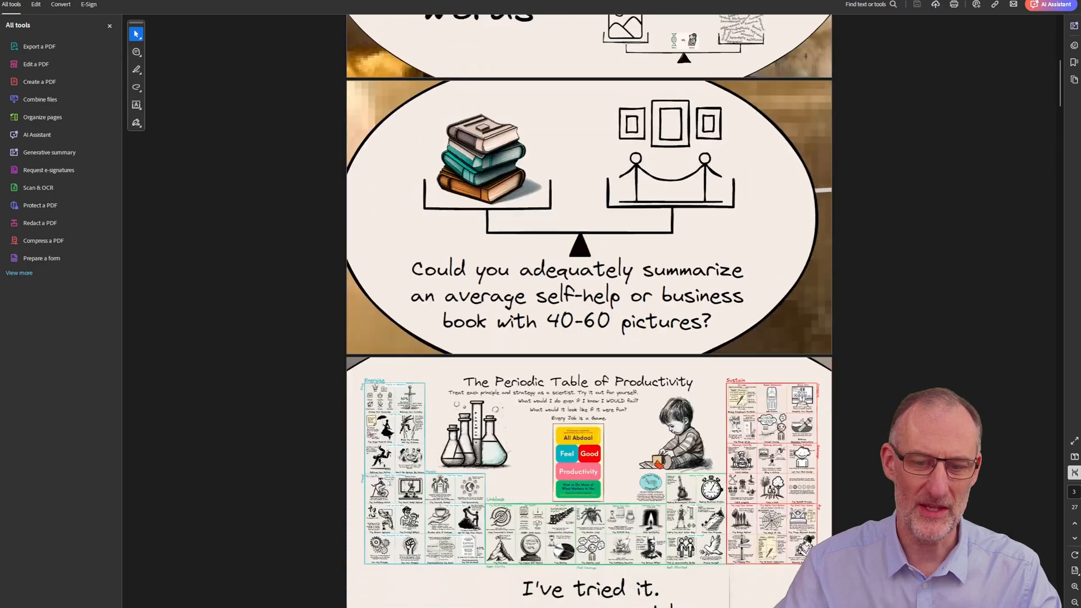
{"action": "scroll", "scroll_direction": "down", "scroll_amount": 3}
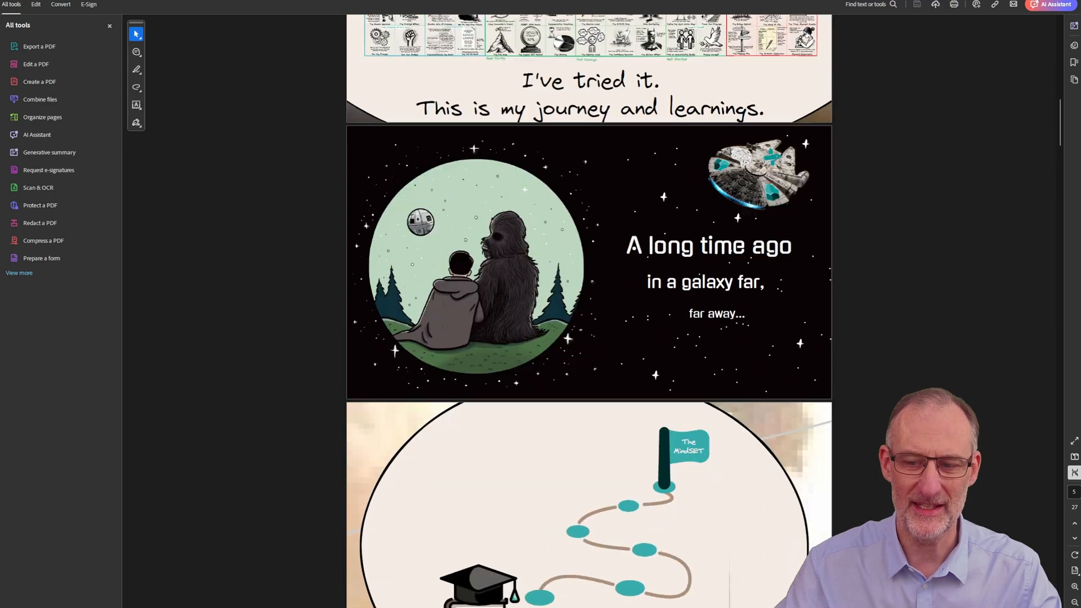
{"action": "scroll", "scroll_direction": "down", "scroll_amount": 3}
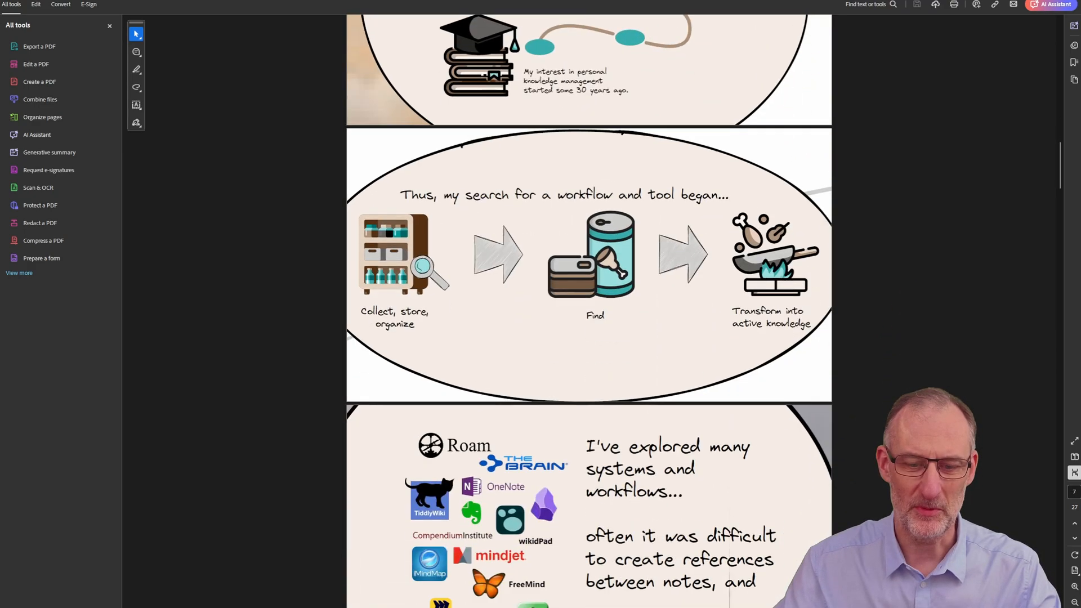
{"action": "scroll", "scroll_direction": "down", "scroll_amount": 3}
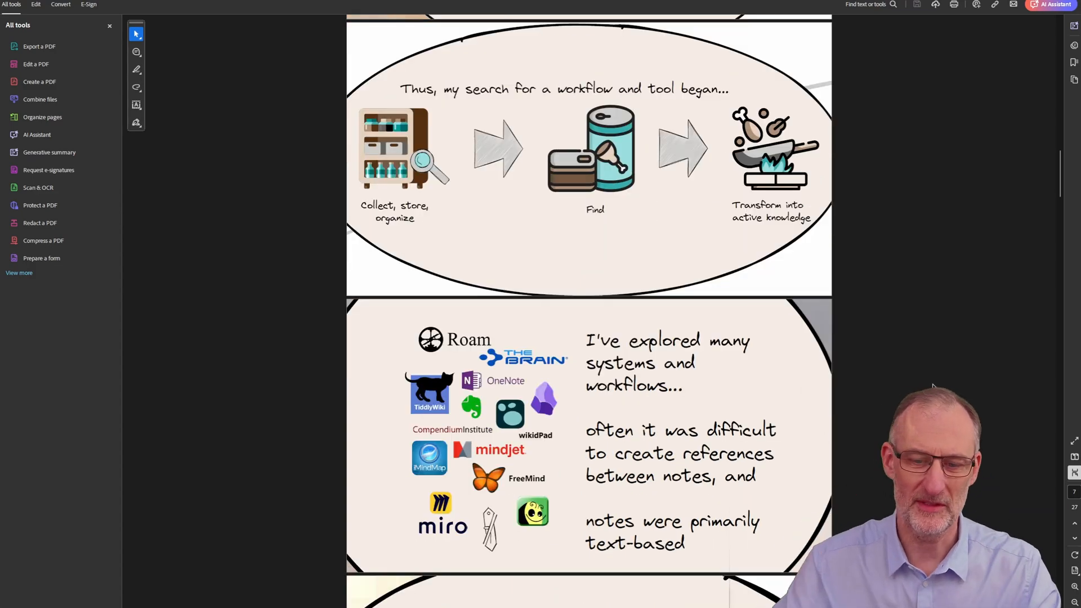
{"action": "scroll", "scroll_direction": "down", "scroll_amount": 3}
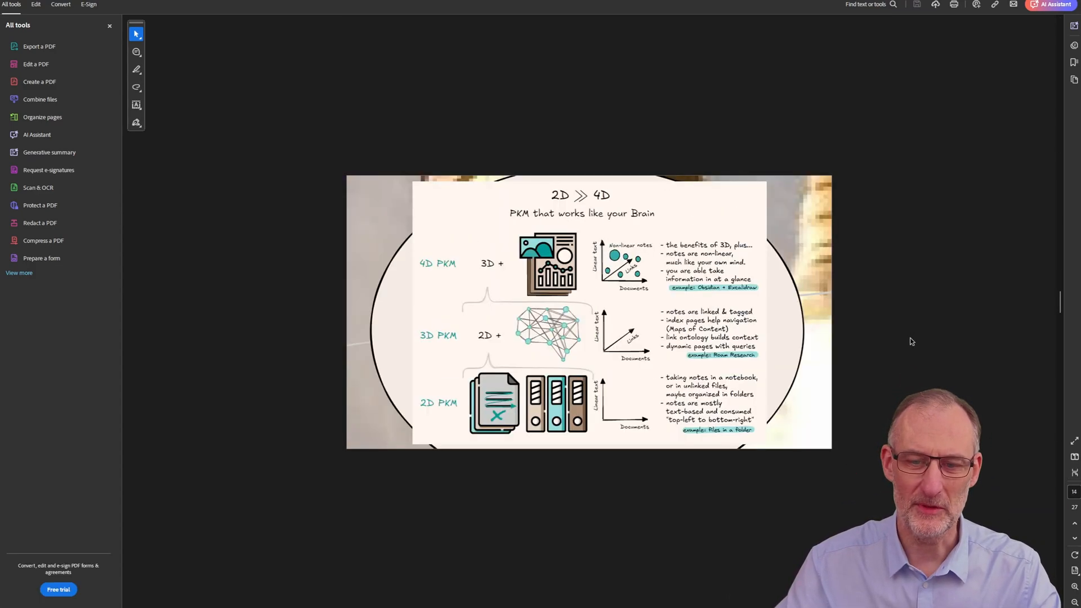
{"action": "scroll", "scroll_direction": "down", "scroll_amount": 3}
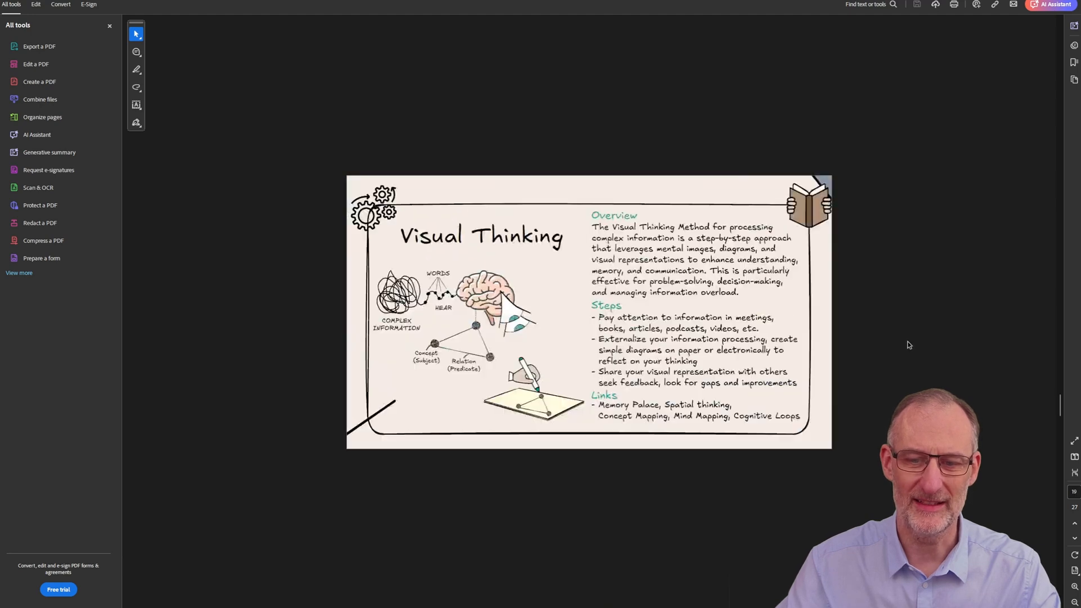